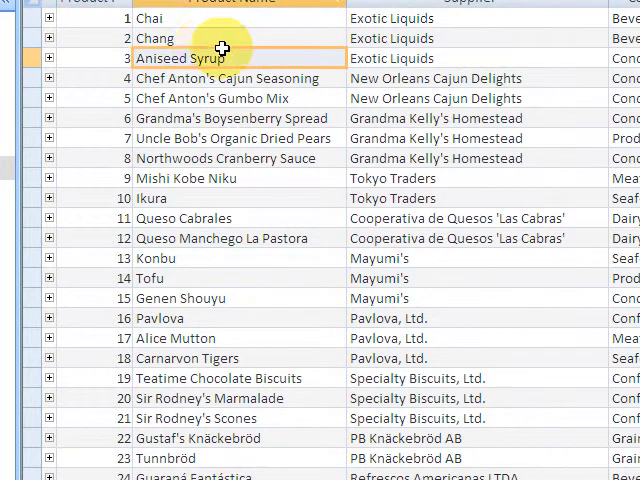
Scroll down and back up through the Products datasheet records
scroll("down", 3)
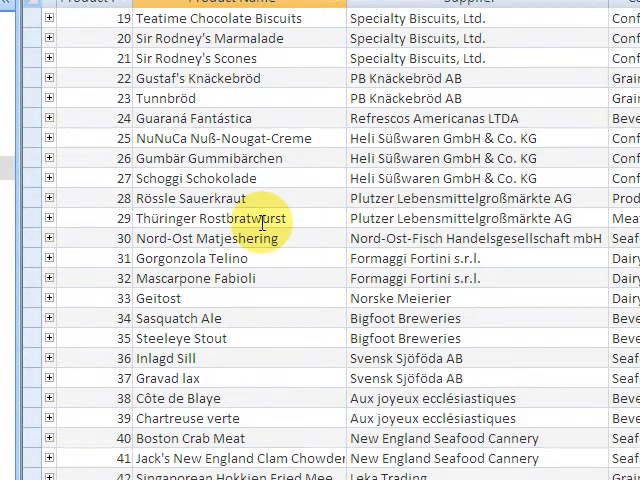
scroll("up", 3)
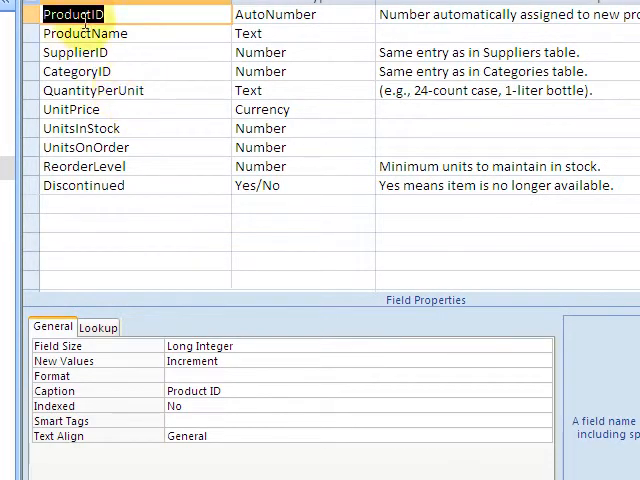
Give ProductName the validation rule <>0 with text 'enter a value greater than zero'
left_click(90, 33)
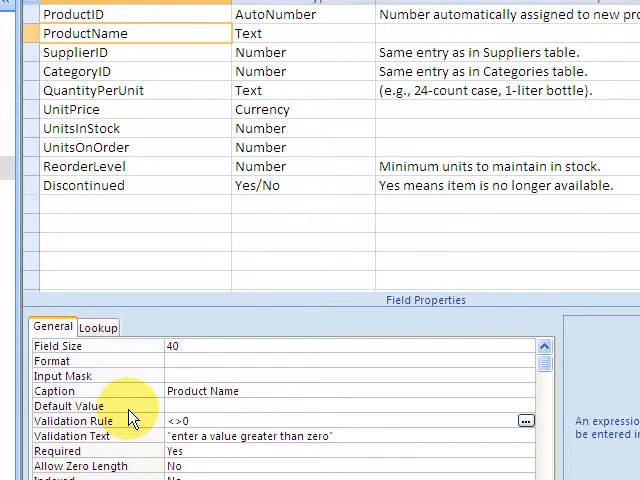
left_click(200, 421)
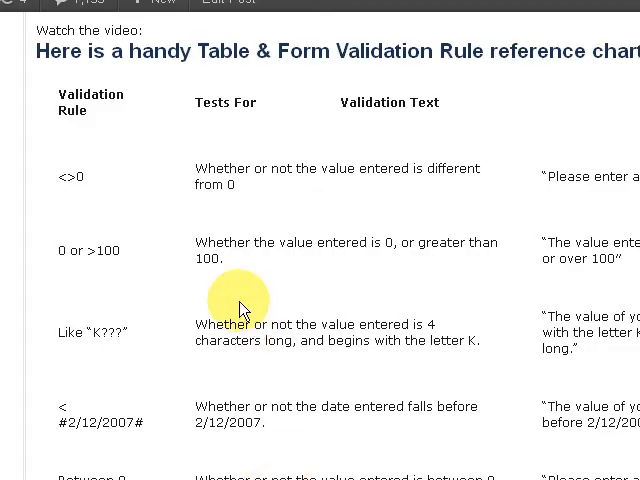
mouse_move(240, 125)
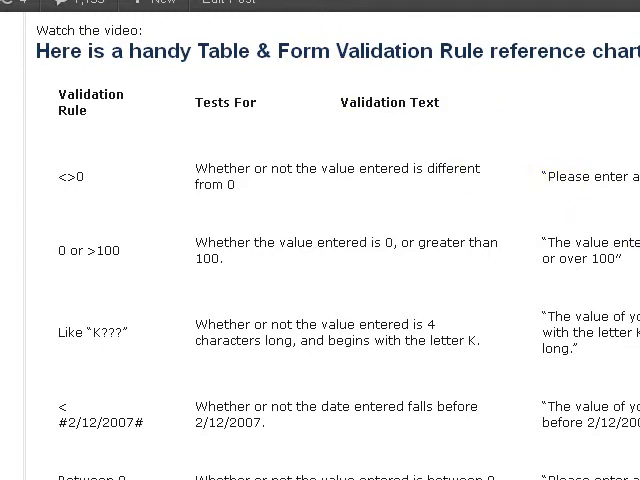
mouse_move(68, 262)
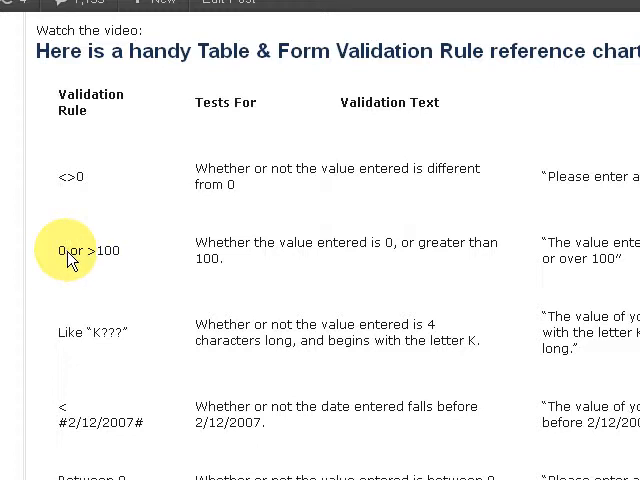
mouse_move(128, 258)
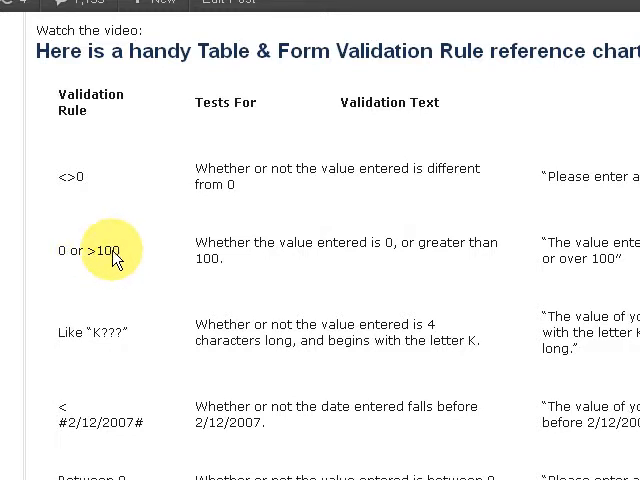
mouse_move(303, 278)
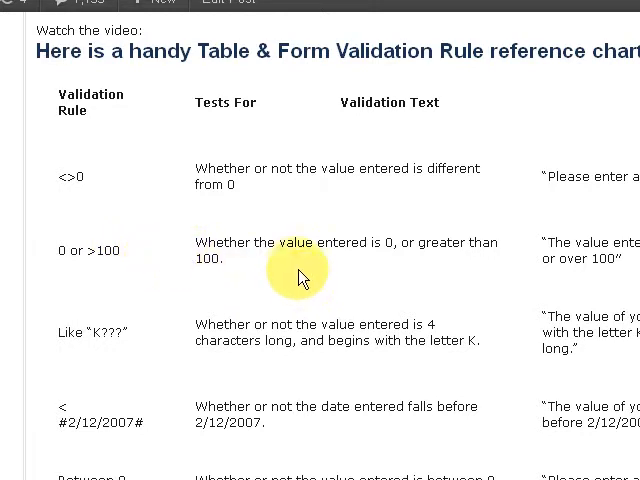
mouse_move(392, 250)
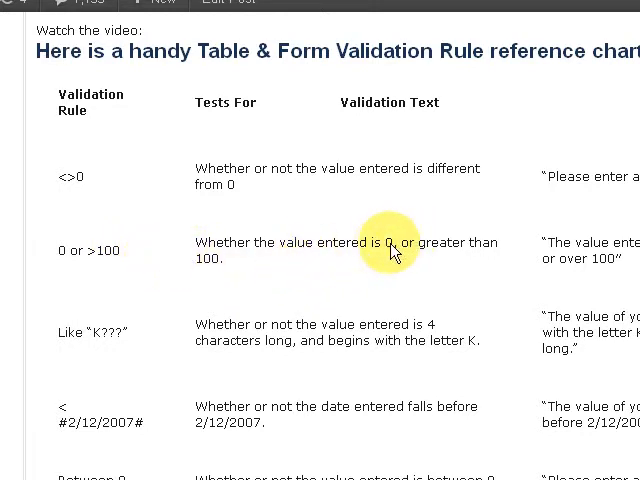
mouse_move(489, 300)
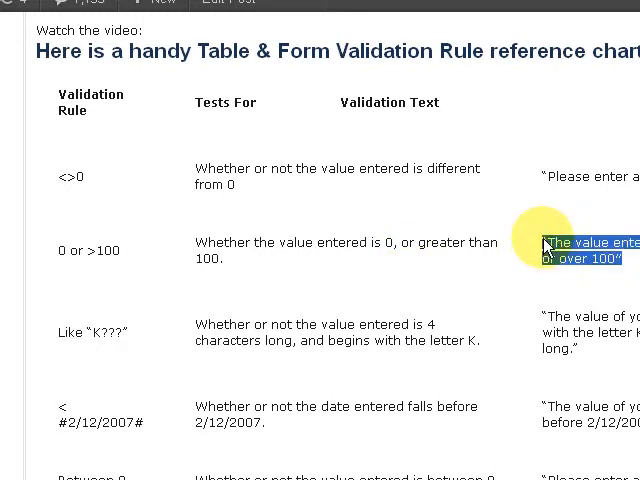
mouse_move(448, 358)
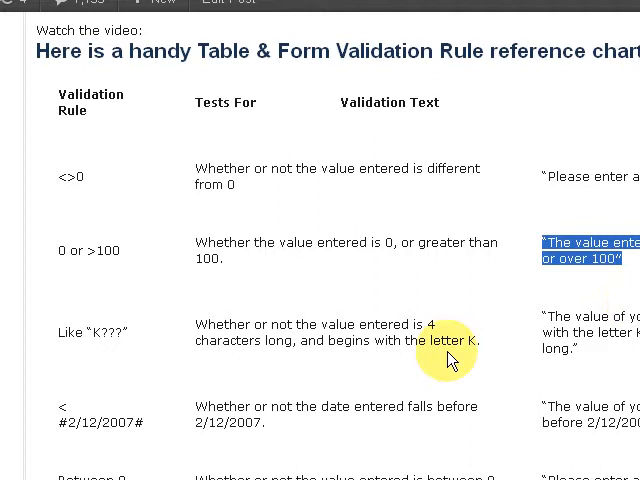
mouse_move(520, 318)
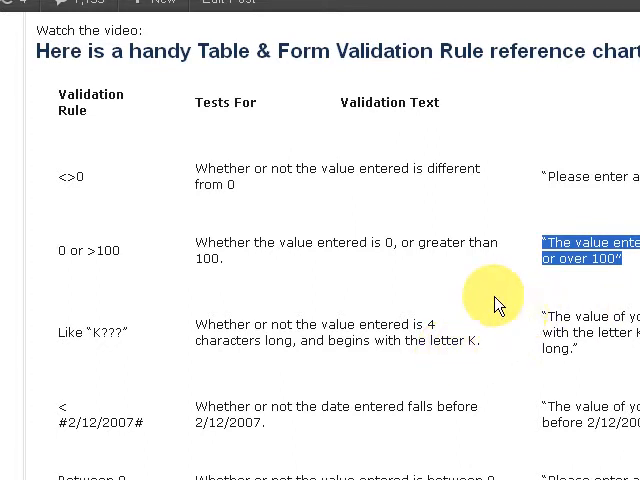
mouse_move(498, 302)
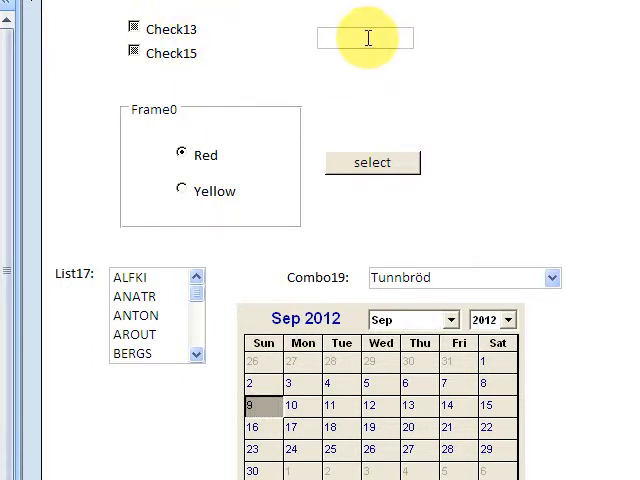
mouse_move(282, 47)
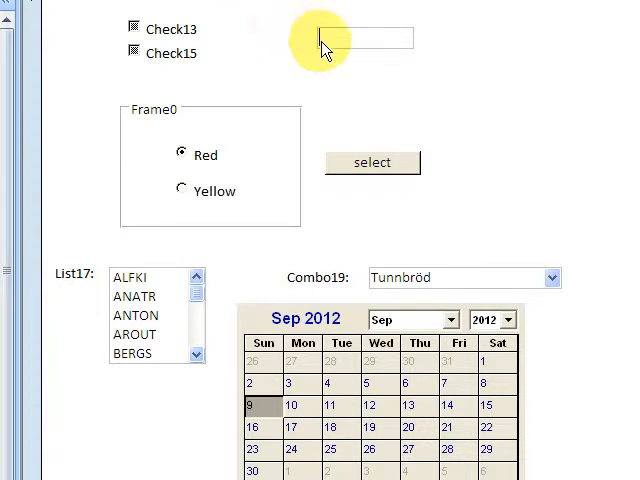
mouse_move(368, 125)
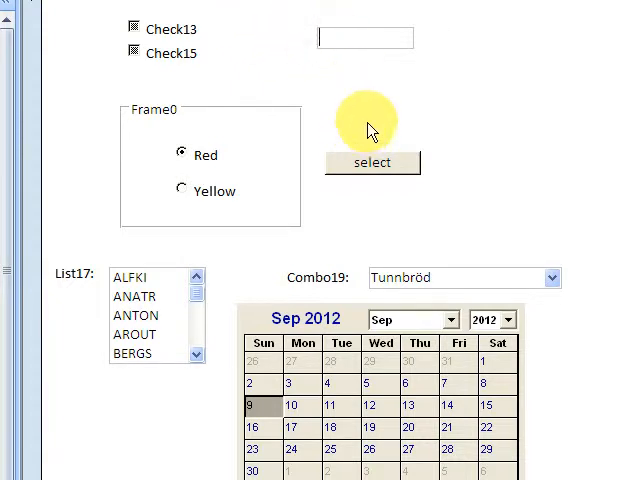
mouse_move(363, 35)
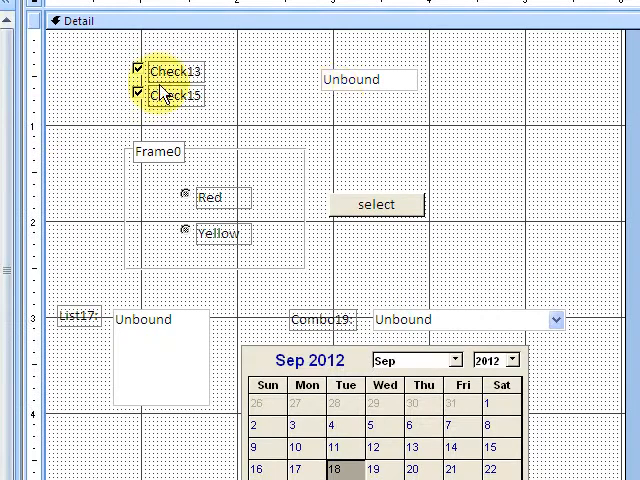
right_click(362, 79)
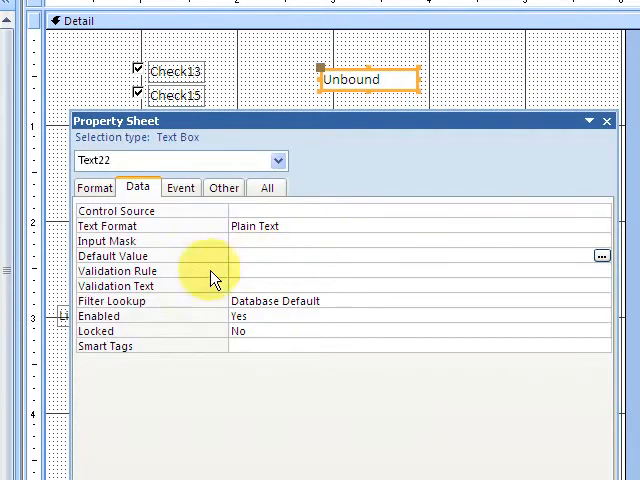
left_click(400, 256)
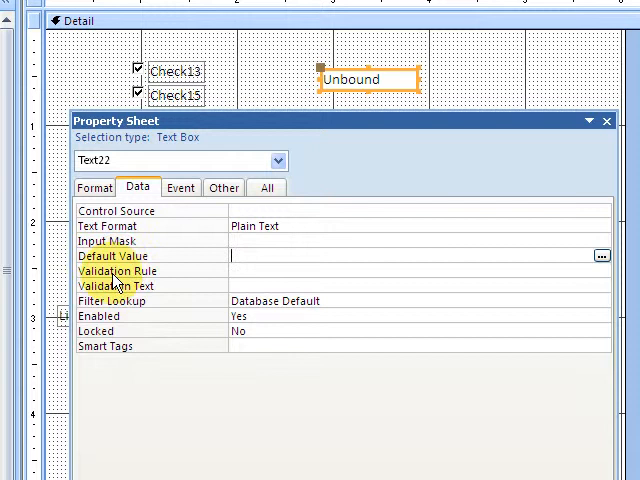
mouse_move(183, 300)
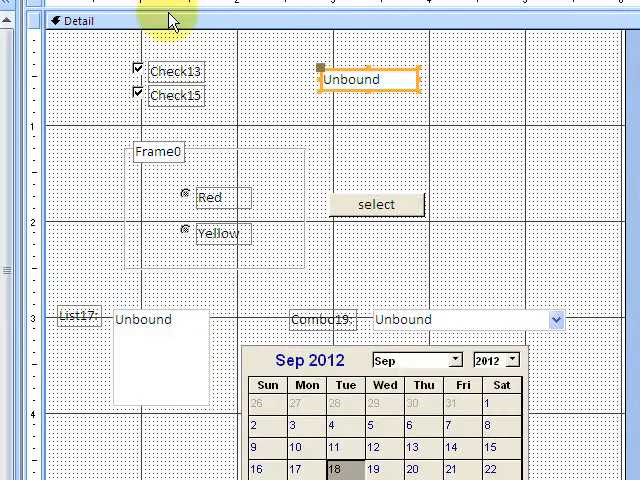
mouse_move(370, 88)
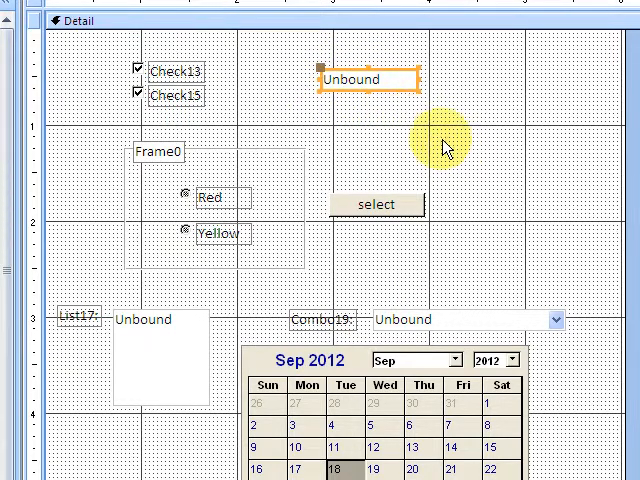
mouse_move(254, 143)
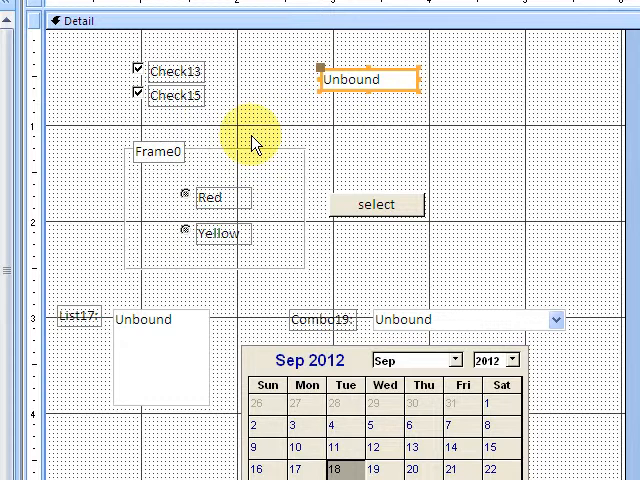
mouse_move(68, 92)
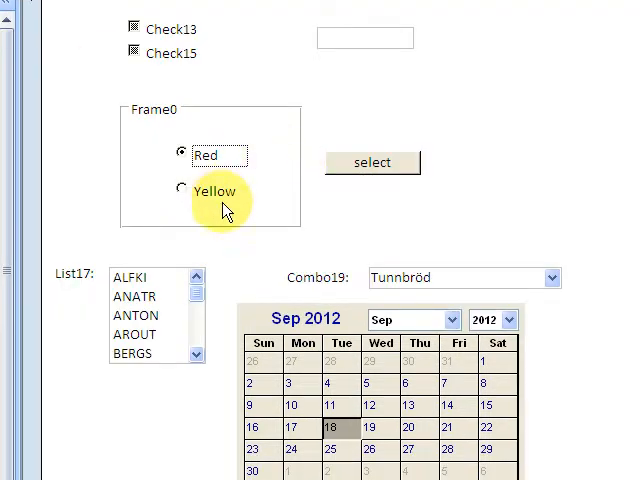
Pick Yellow then Red, confirm the select button reports Red, and dismiss the message
left_click(181, 190)
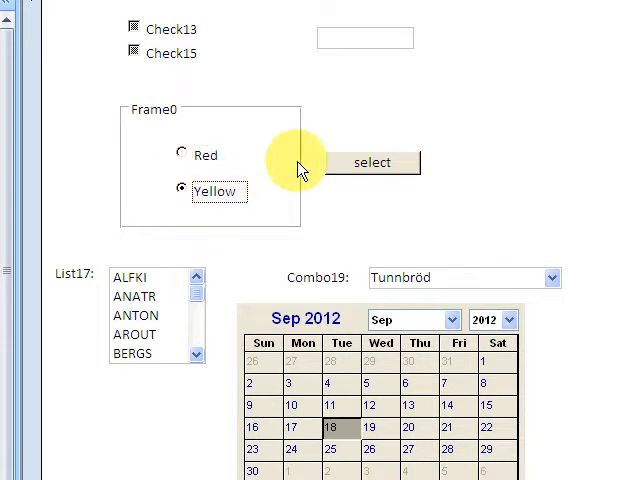
left_click(181, 155)
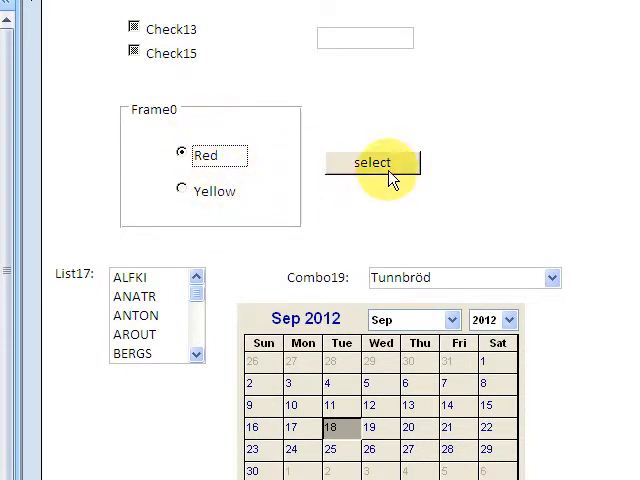
left_click(371, 162)
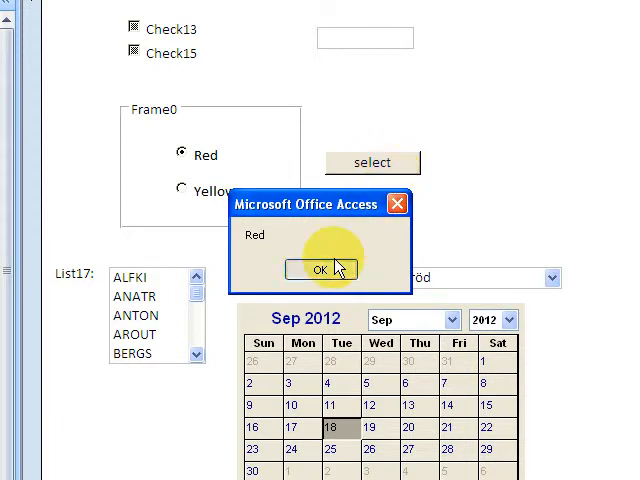
left_click(320, 269)
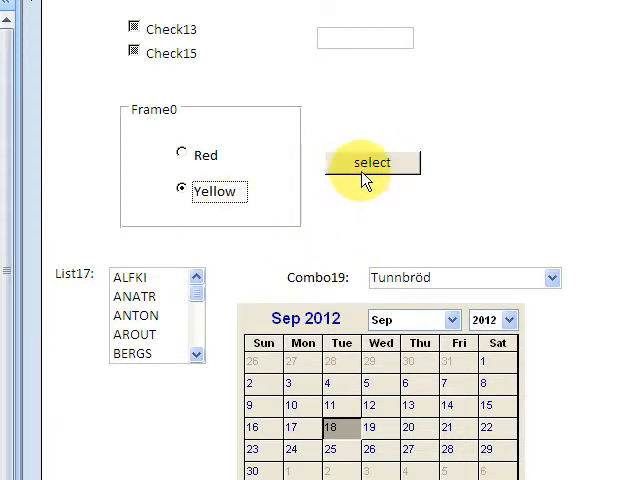
mouse_move(273, 161)
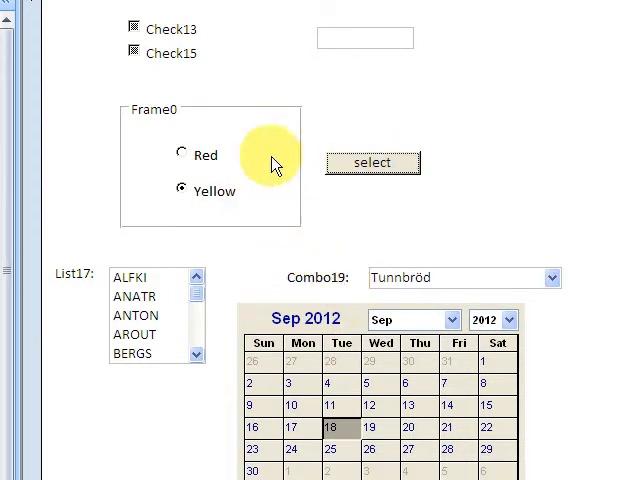
mouse_move(222, 220)
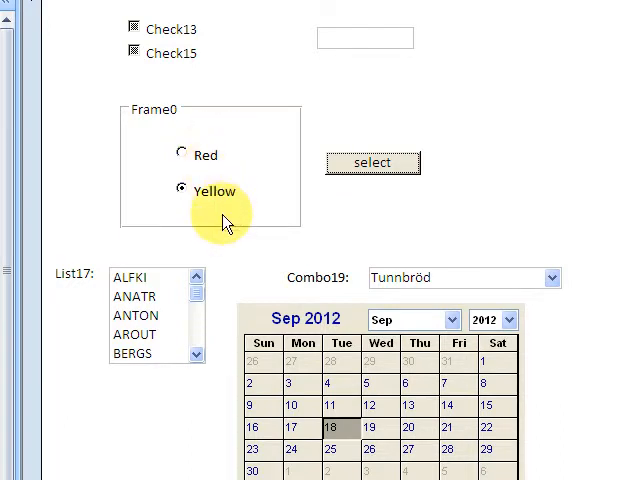
mouse_move(210, 107)
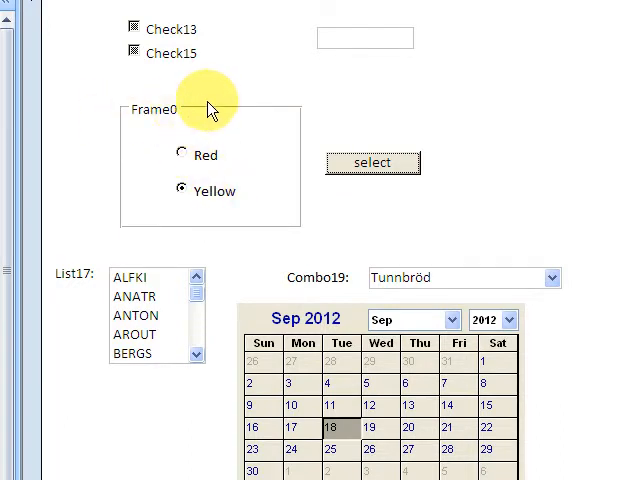
mouse_move(175, 126)
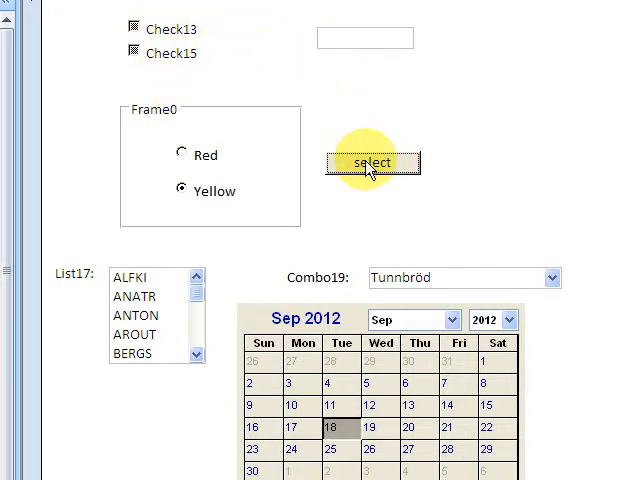
mouse_move(280, 155)
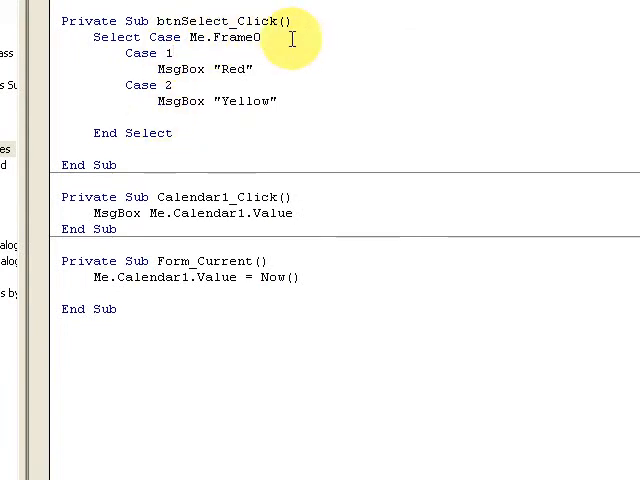
double_click(215, 37)
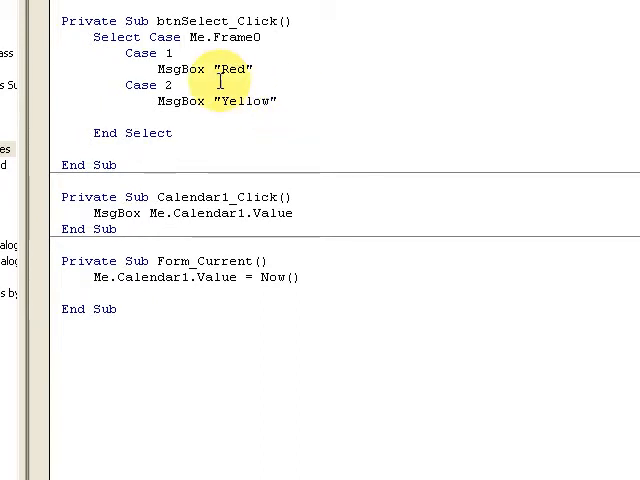
left_click(175, 85)
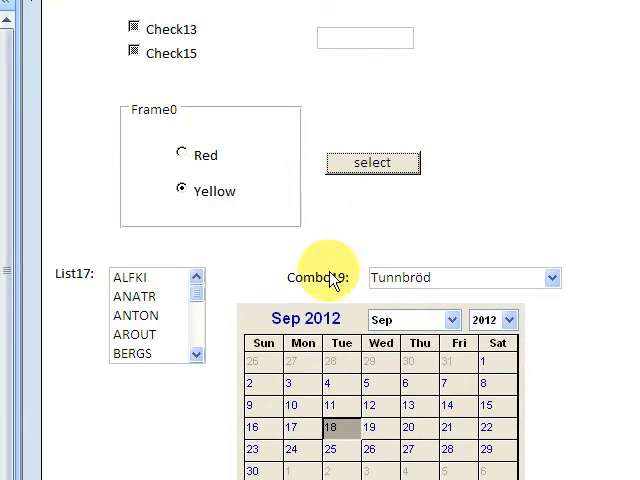
Choose ANATR in the customer list and open the Combo19 product choices
left_click(134, 334)
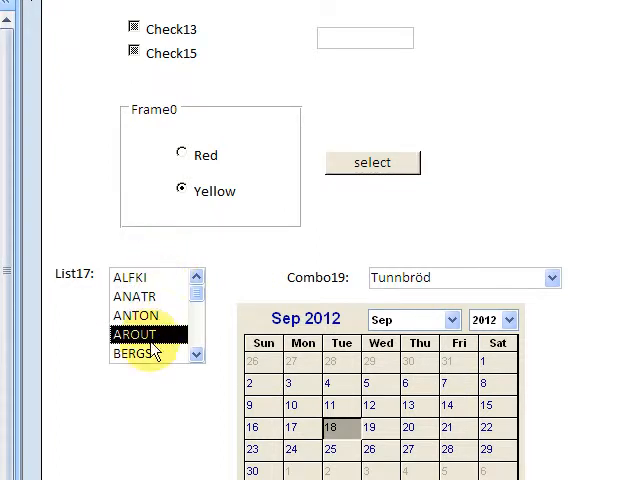
left_click(135, 296)
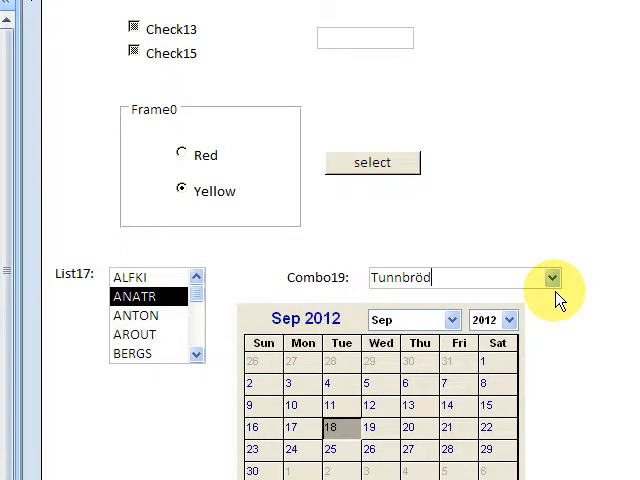
left_click(551, 278)
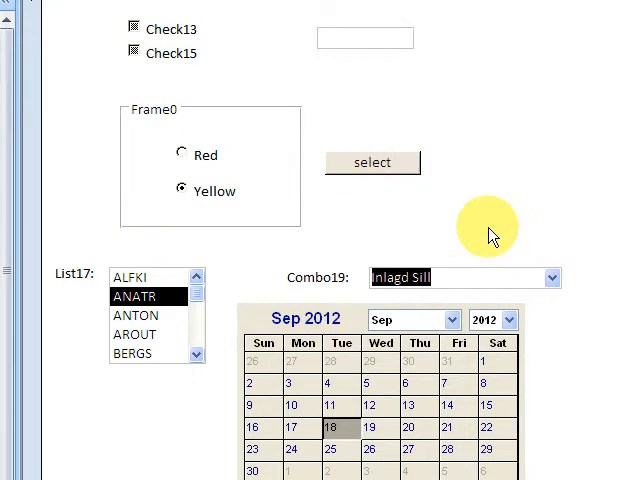
mouse_move(413, 398)
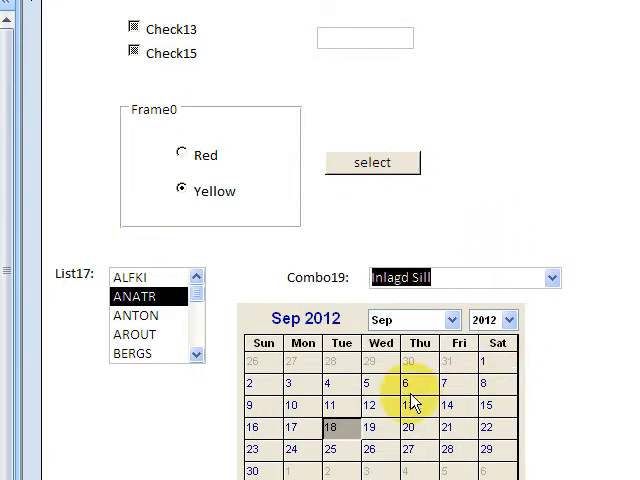
mouse_move(378, 365)
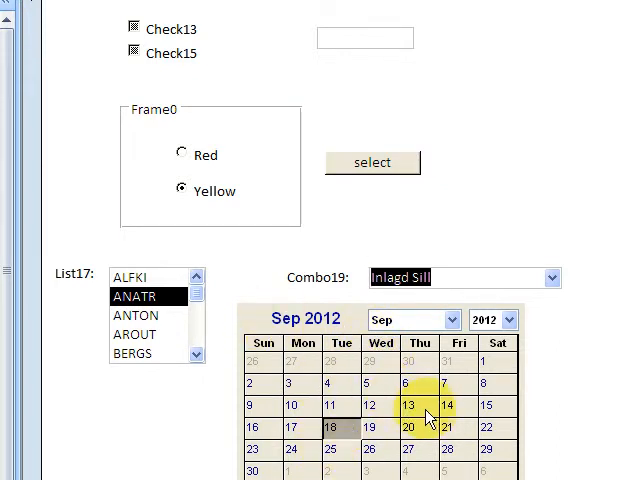
Click calendar dates 13 and 3 and dismiss each reported date message
left_click(408, 405)
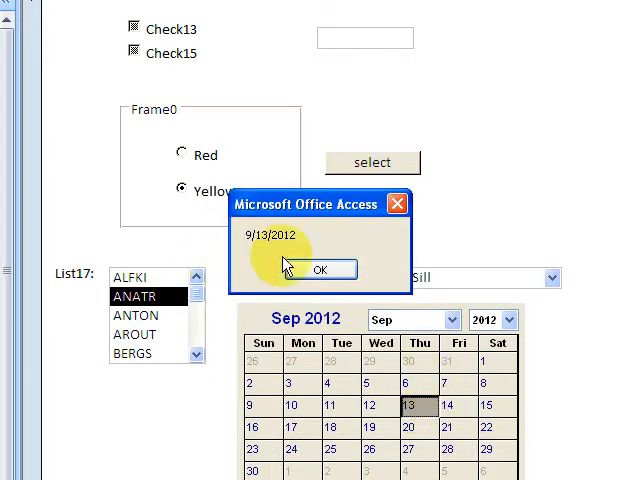
left_click(302, 384)
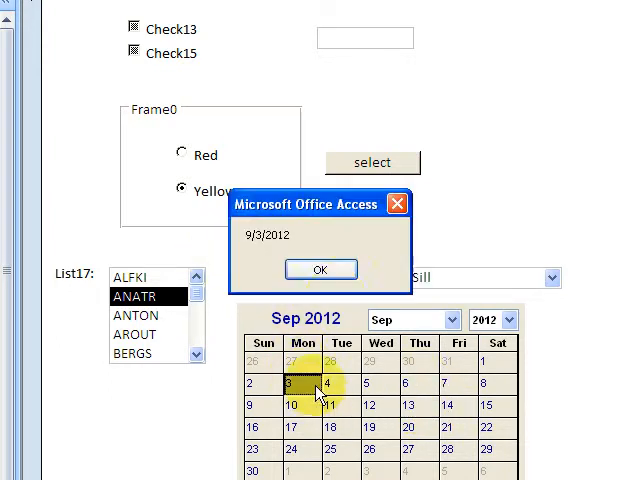
left_click(320, 270)
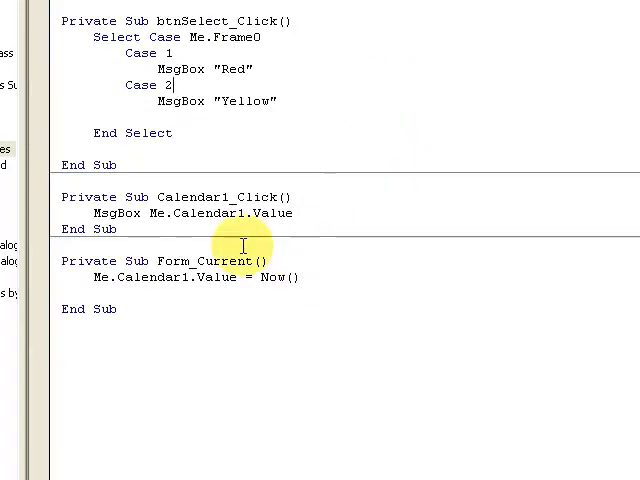
mouse_move(357, 283)
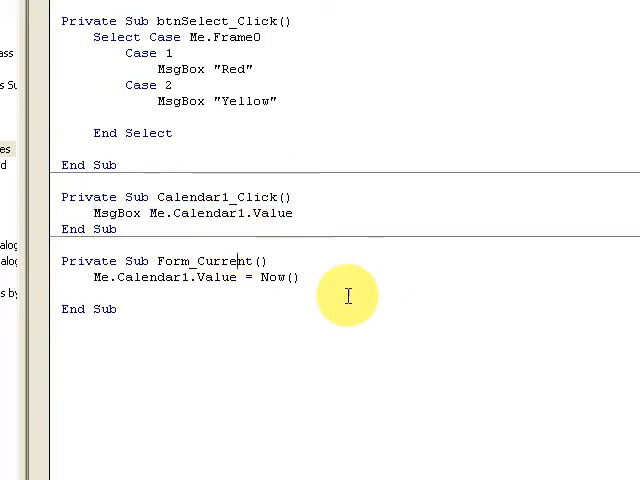
double_click(272, 277)
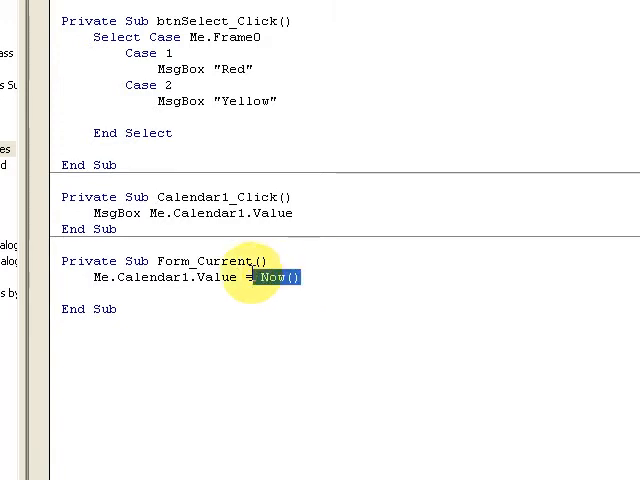